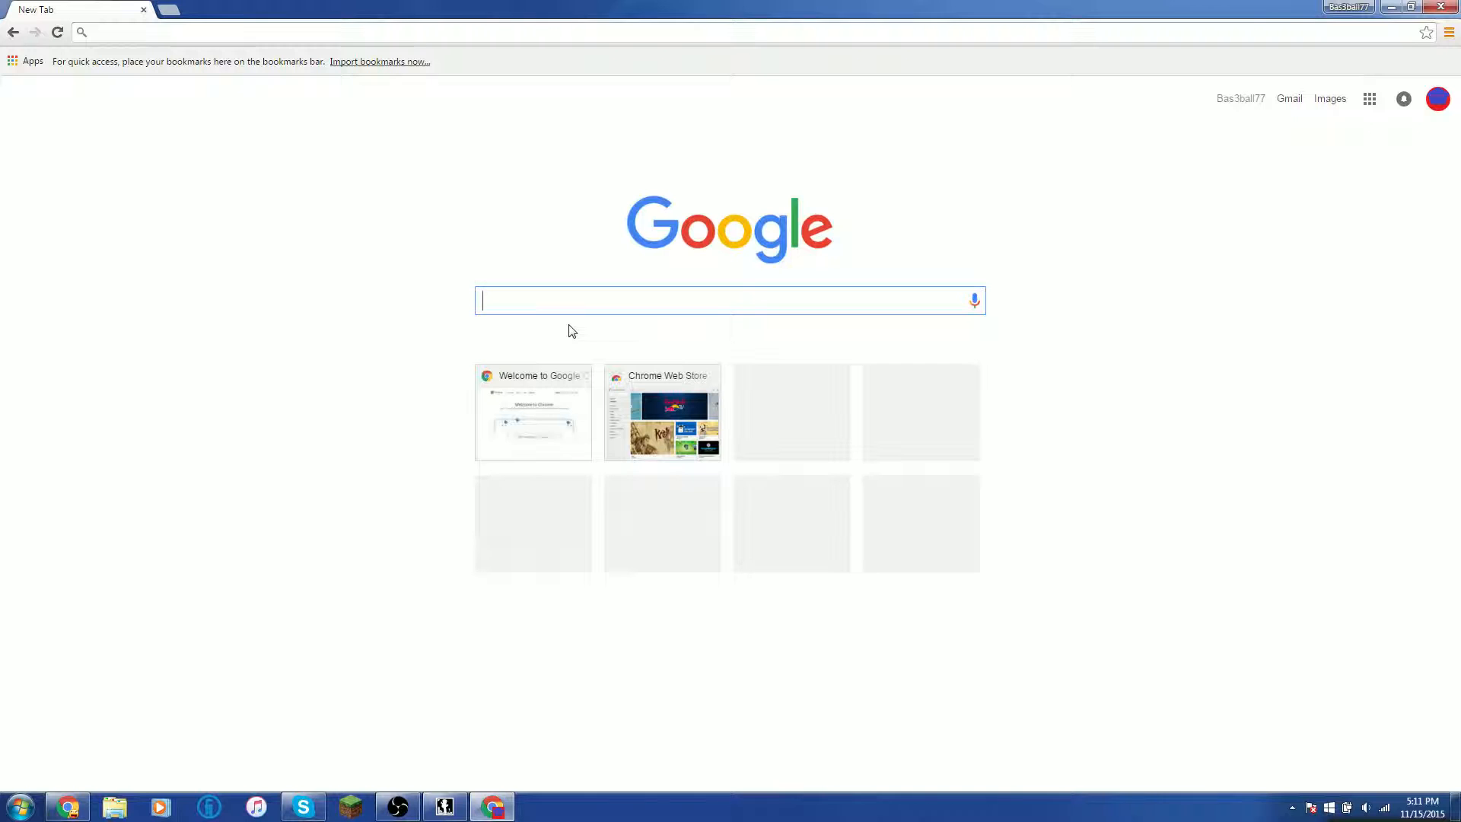
- Type 'optifine' into the address bar of a new tab to reach optifine.net
type("o")
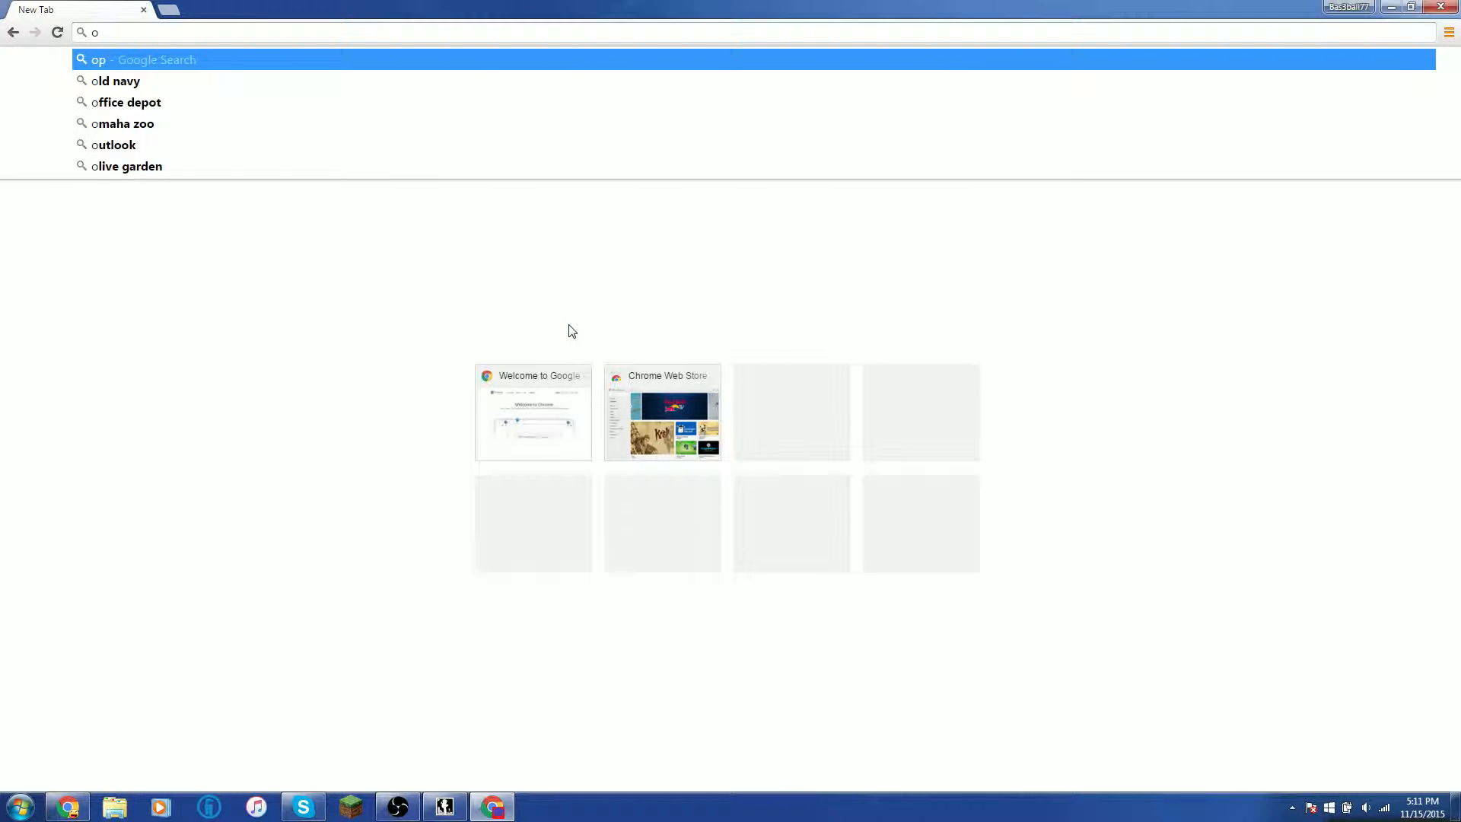
type("ptifine.net/home")
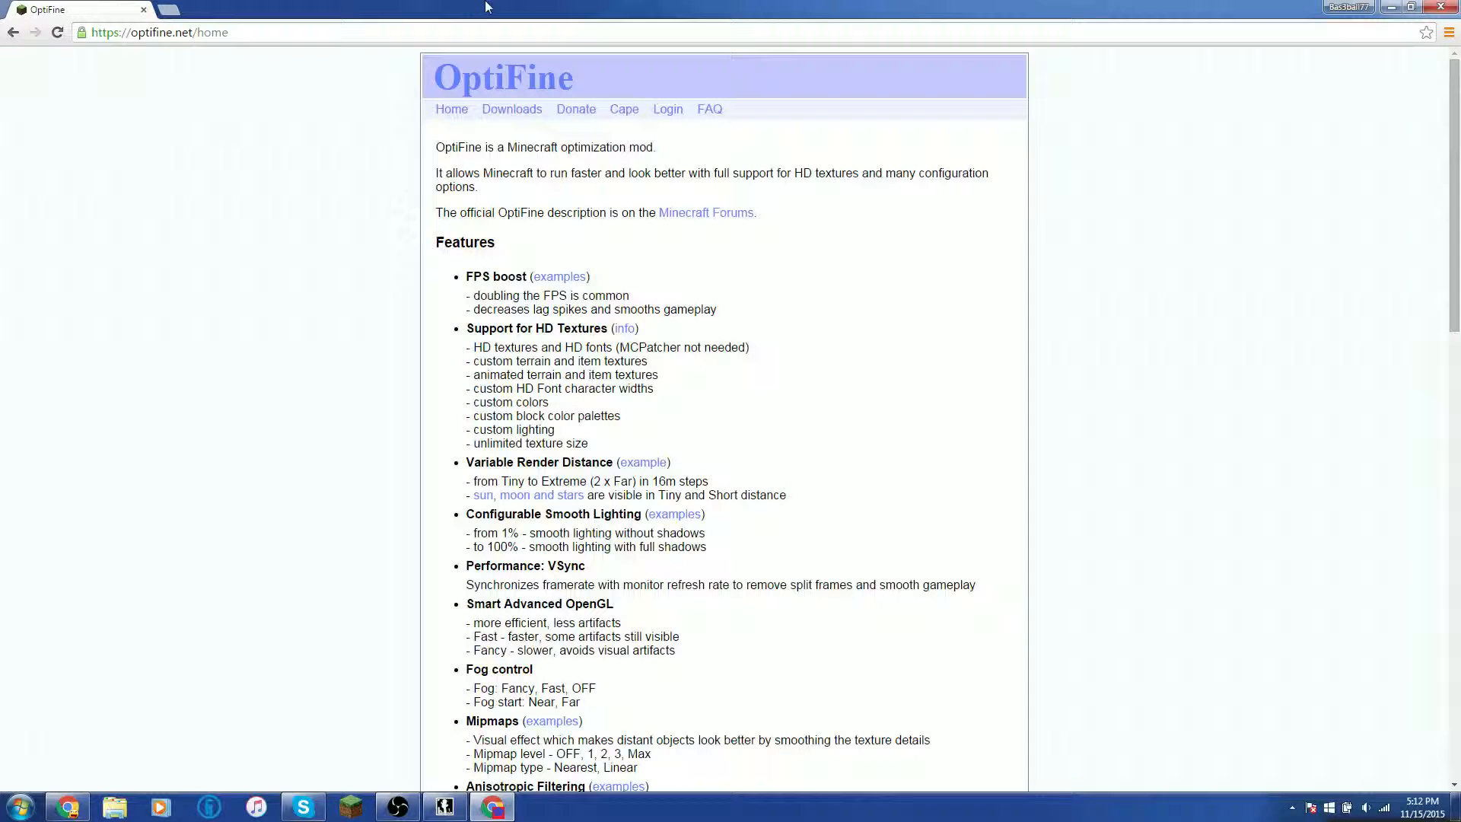
mouse_move(538, 203)
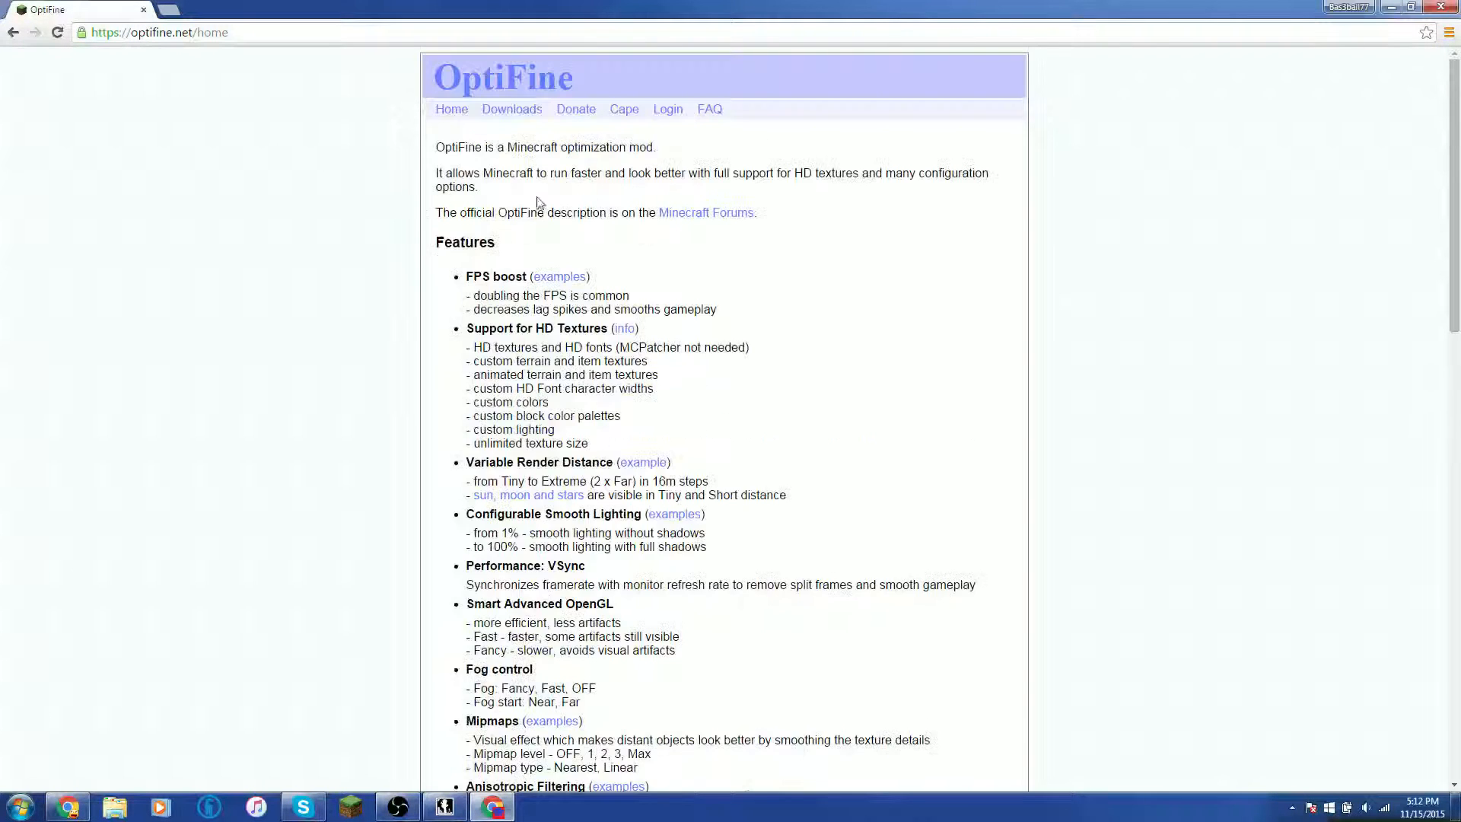
- Go to the OptiFine Downloads page and scroll to the Minecraft 1.8.8 HD Ultra releases
left_click(511, 109)
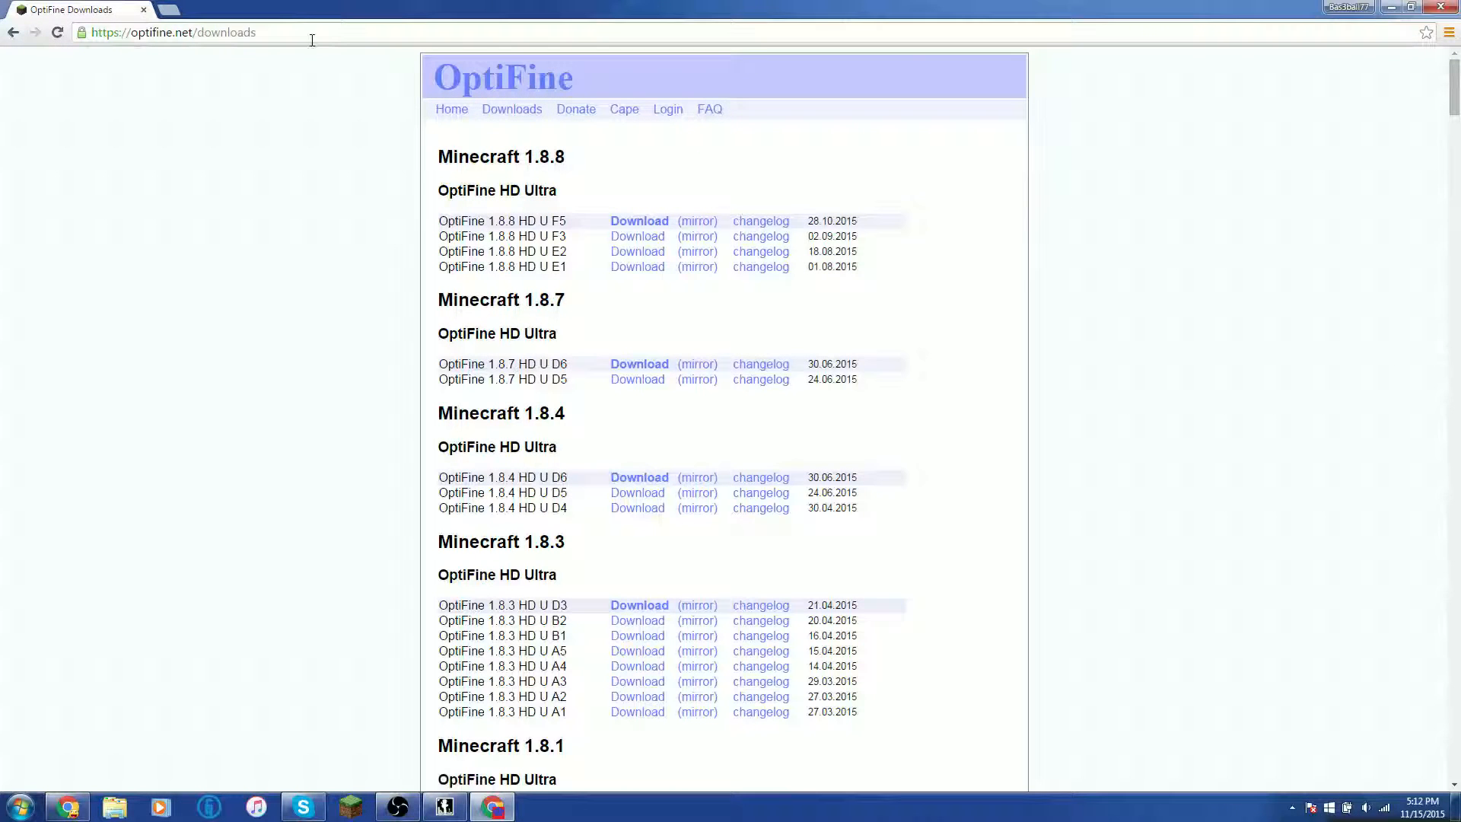
left_click(173, 32)
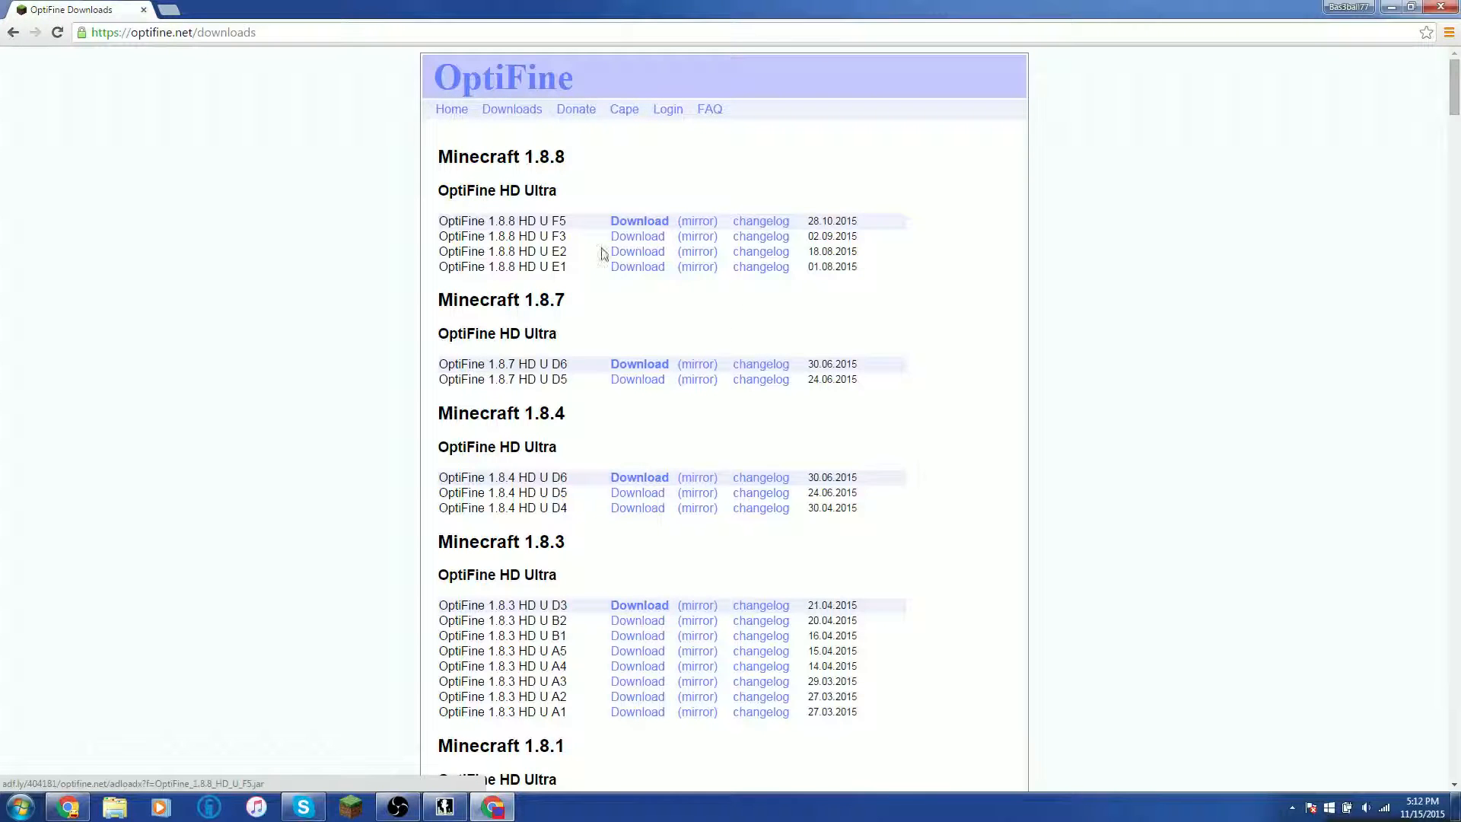
scroll("down", 3)
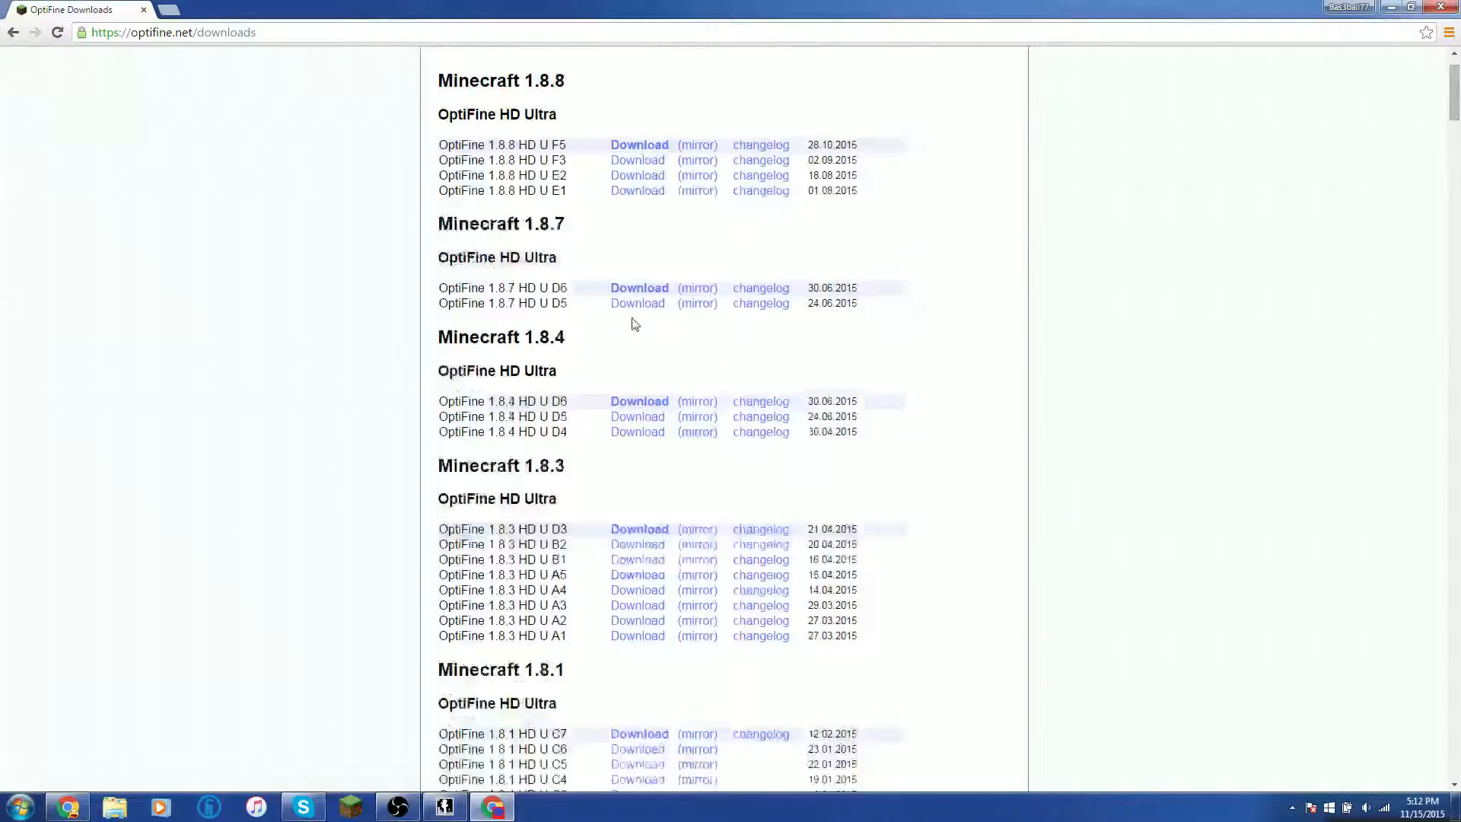
- Request 1.8.8 HD U F5, abandon the AdF.ly cookie-error page, and retry the download
left_click(639, 145)
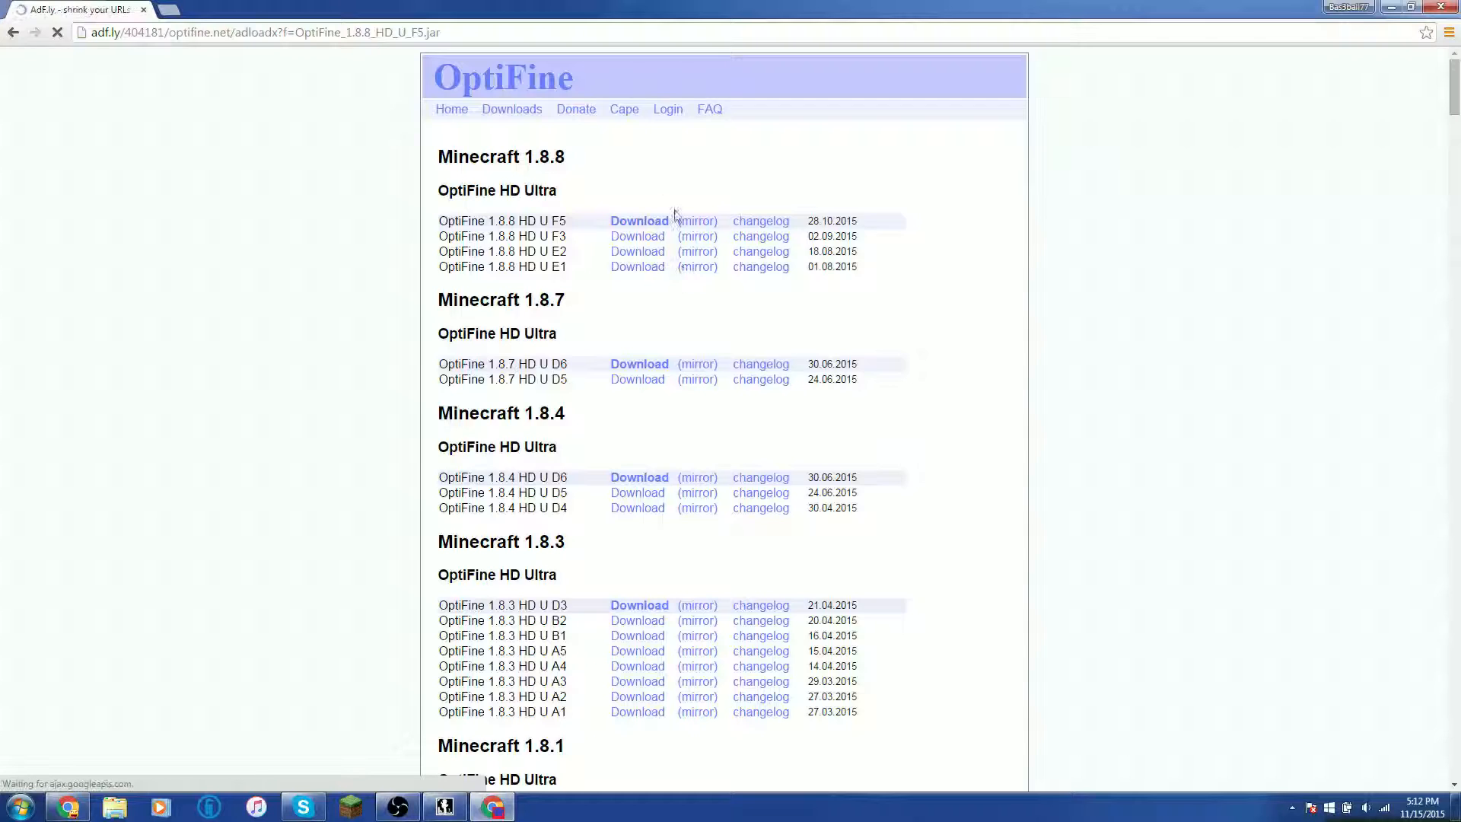
left_click(639, 220)
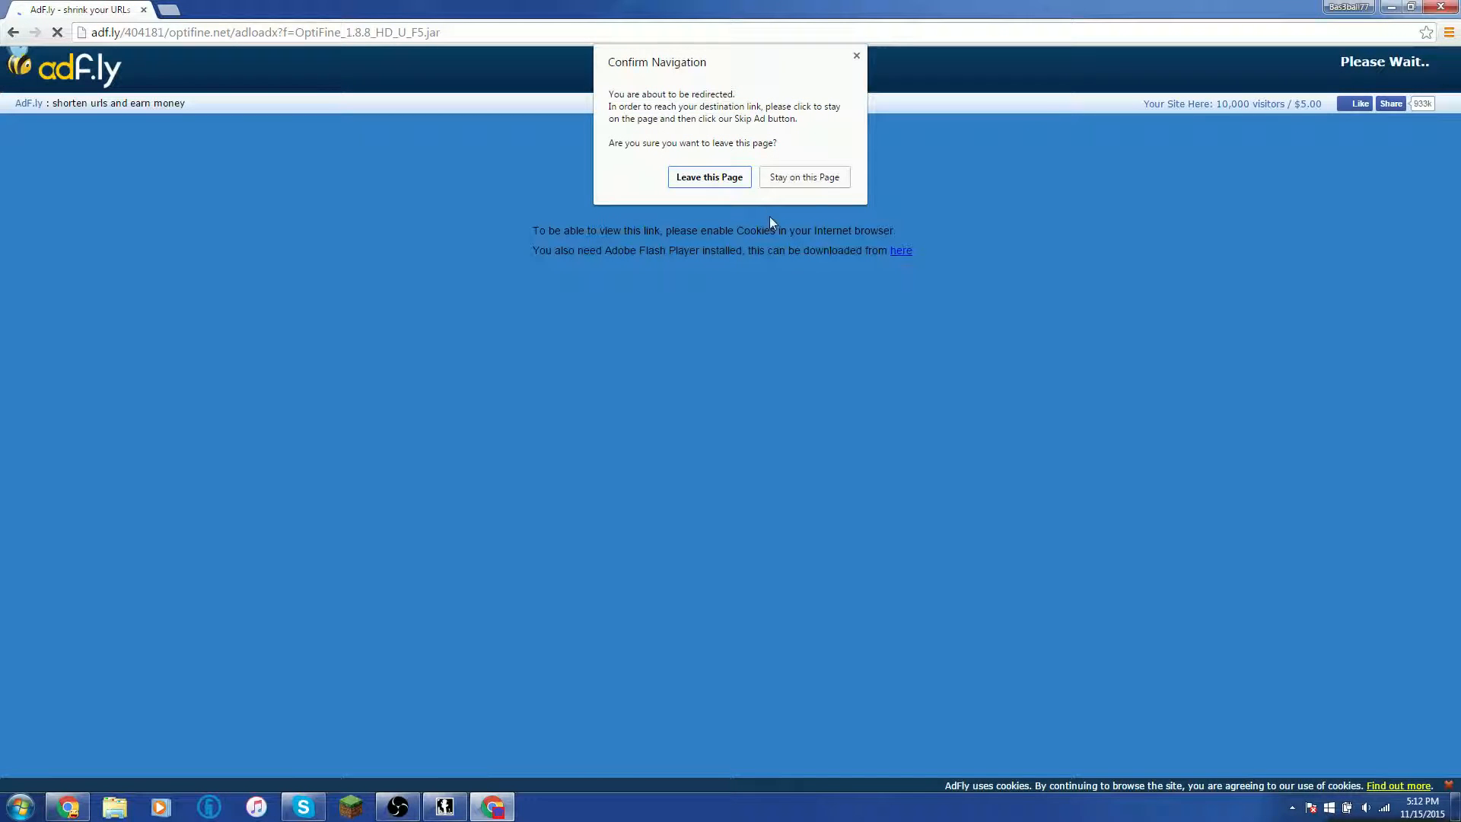
left_click(804, 177)
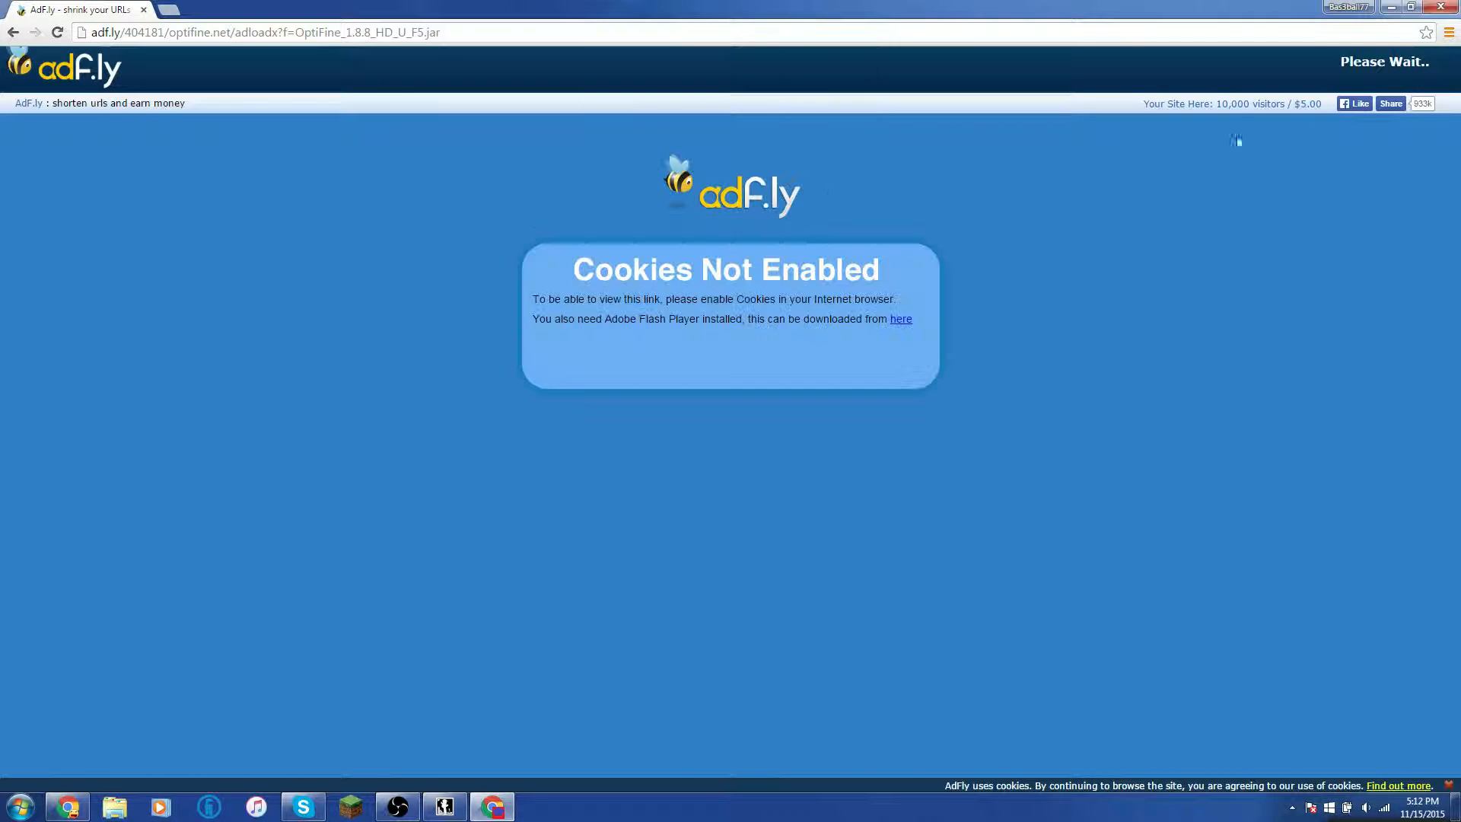
mouse_move(1125, 83)
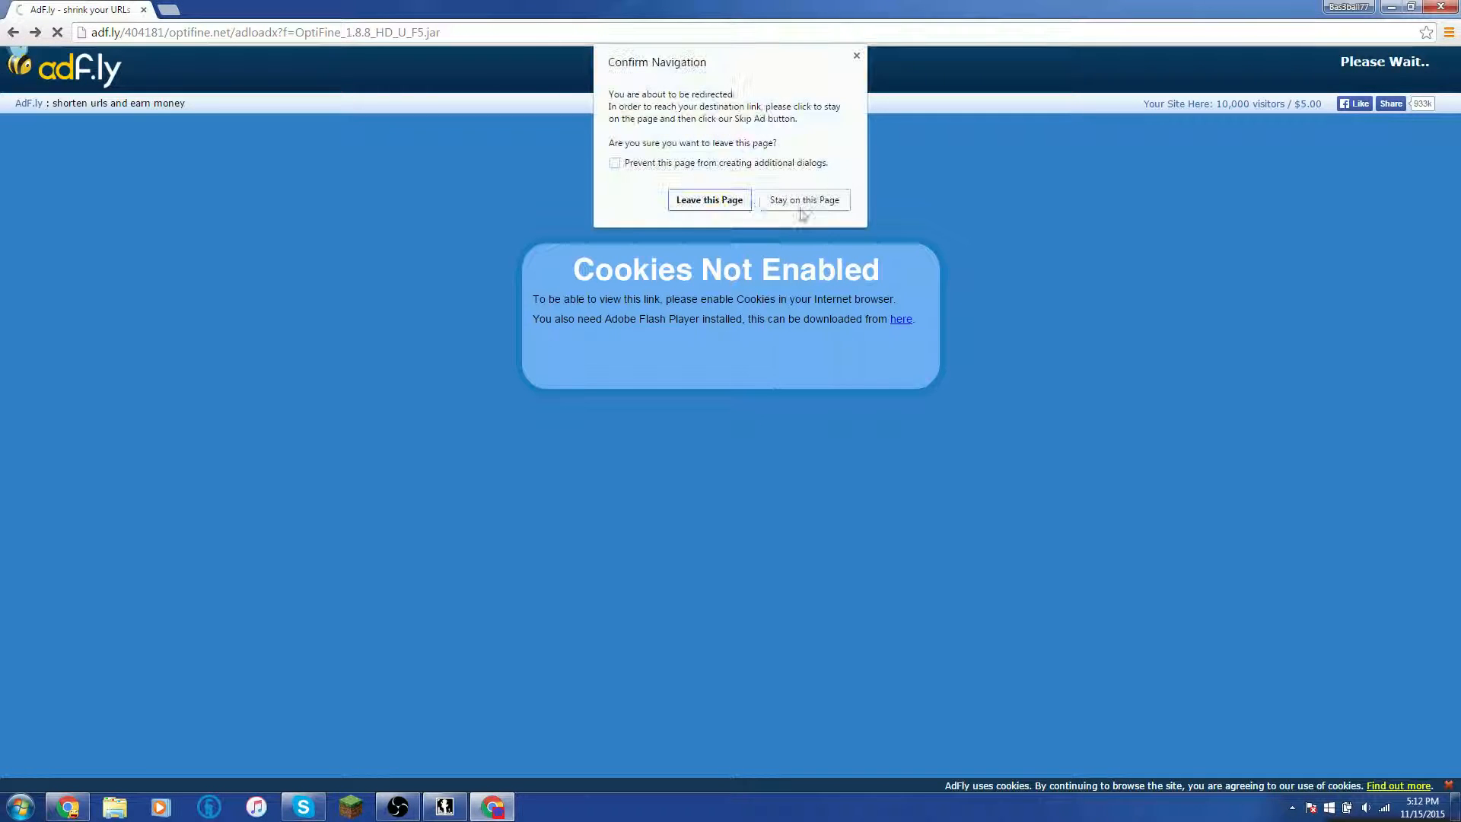
left_click(708, 200)
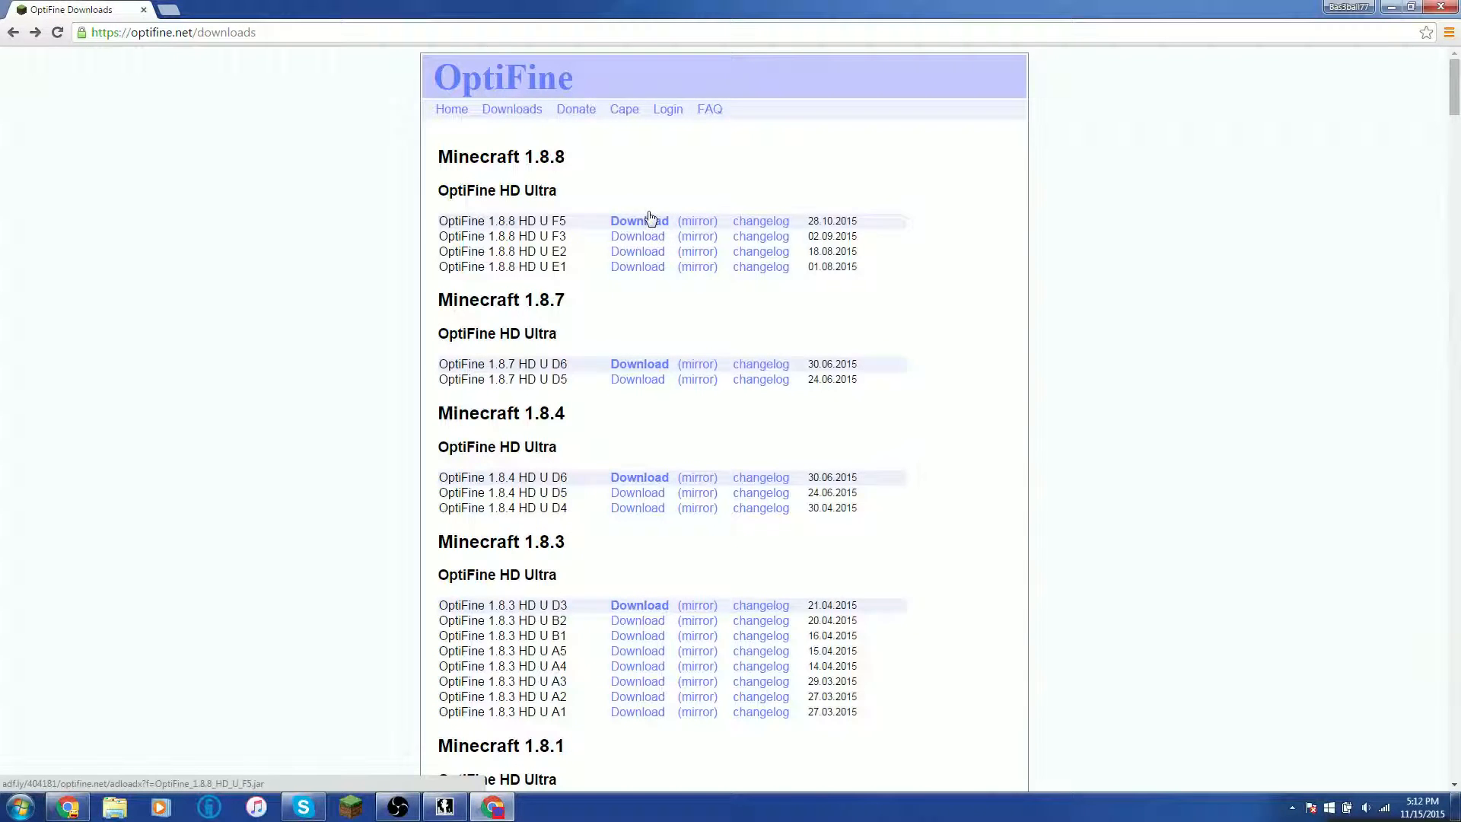
left_click(639, 220)
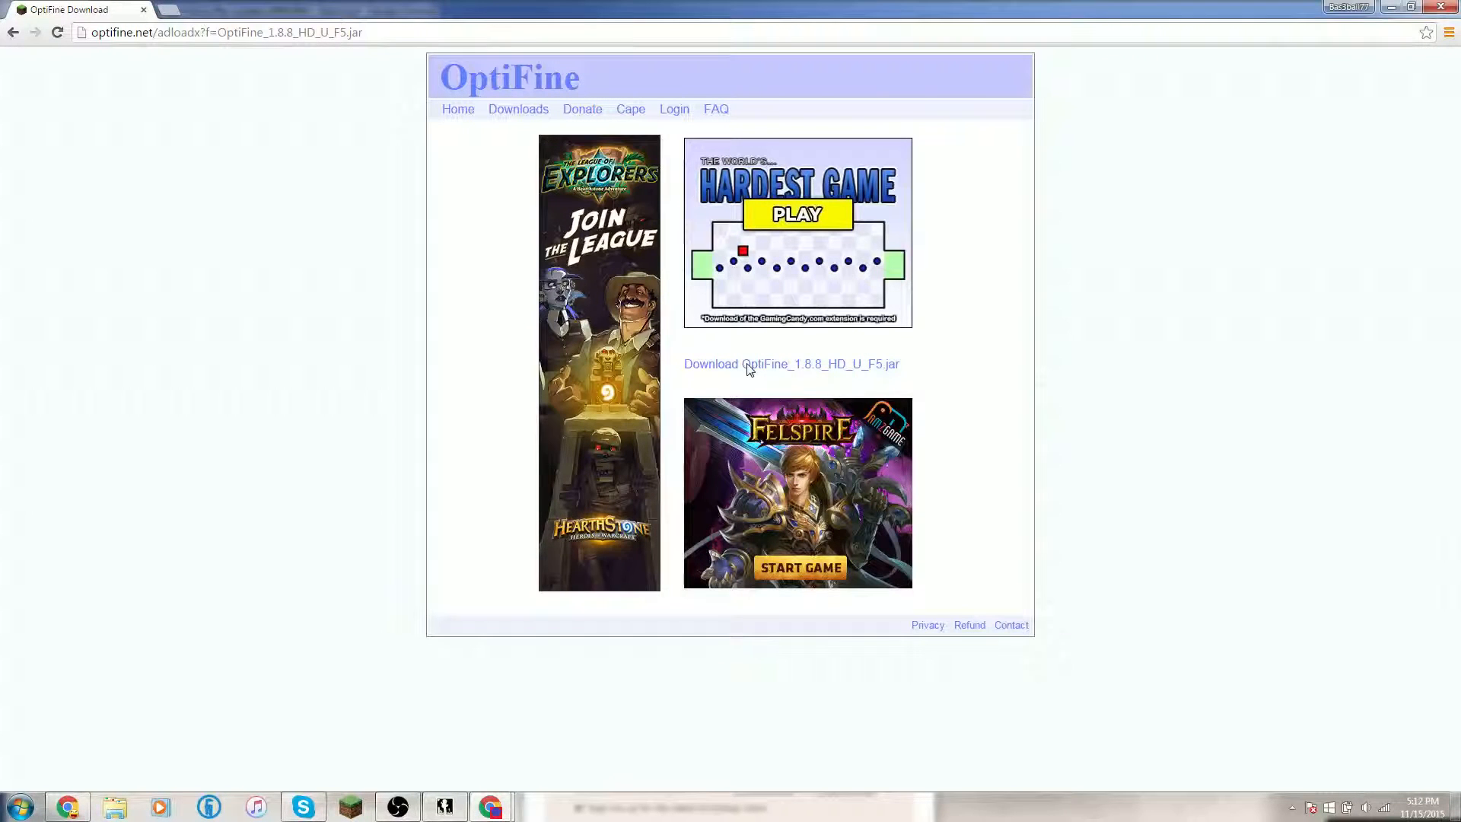
mouse_move(717, 372)
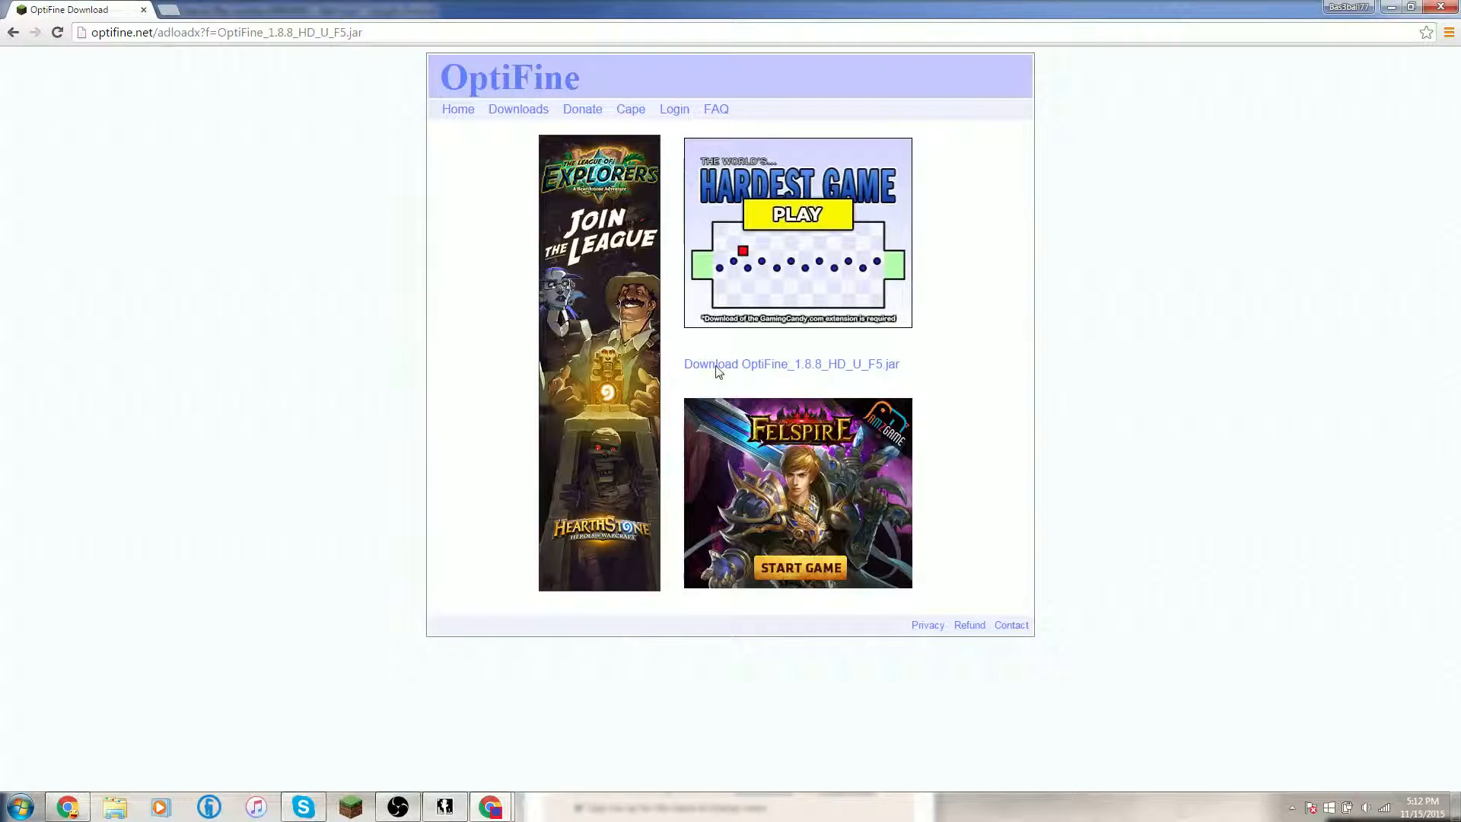
- Download OptiFine_1.8.8_HD_U_F5.jar, install it, and acknowledge the successful installation message
left_click(789, 364)
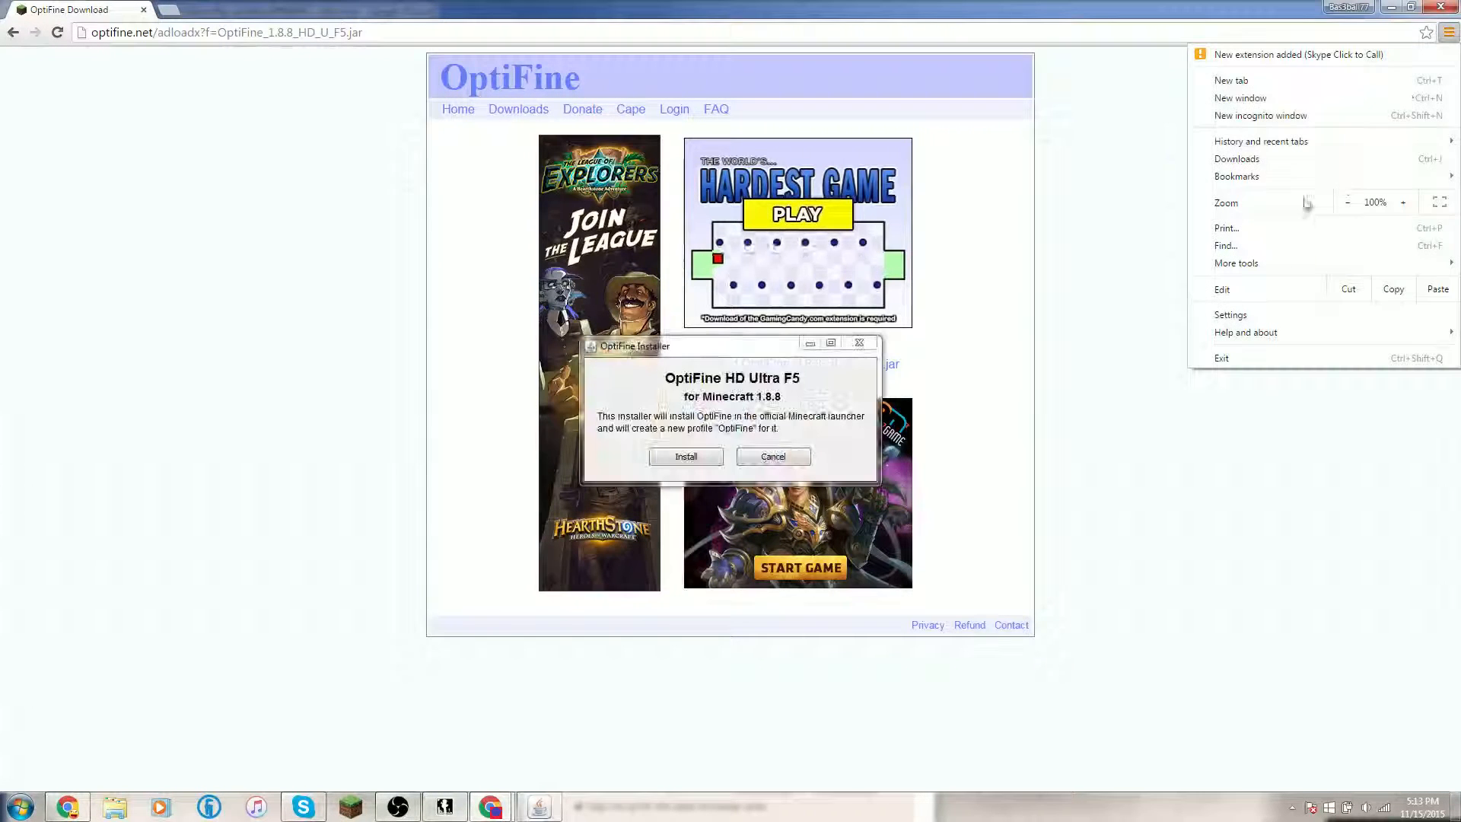
mouse_move(1162, 439)
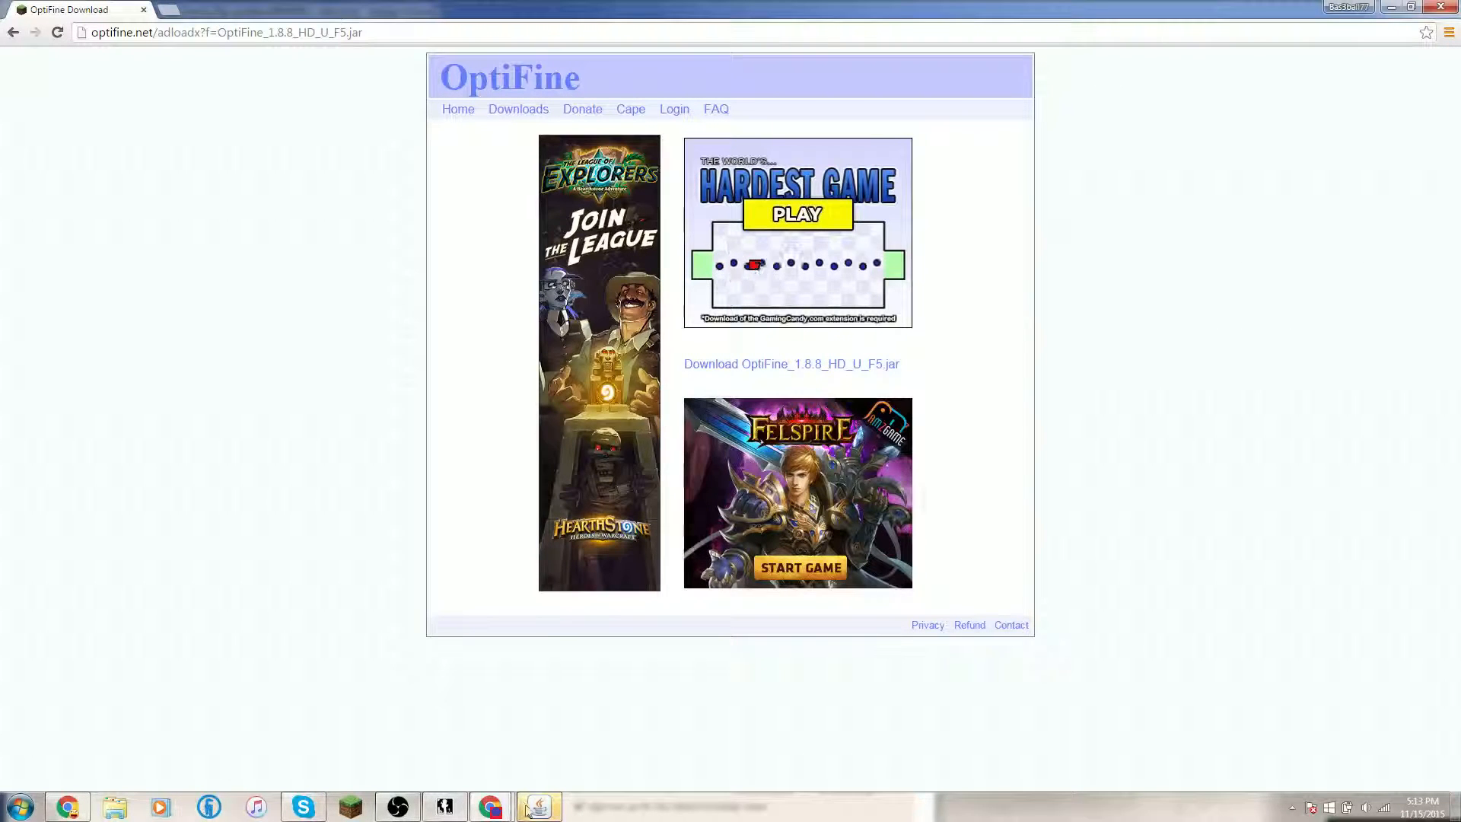
left_click(539, 806)
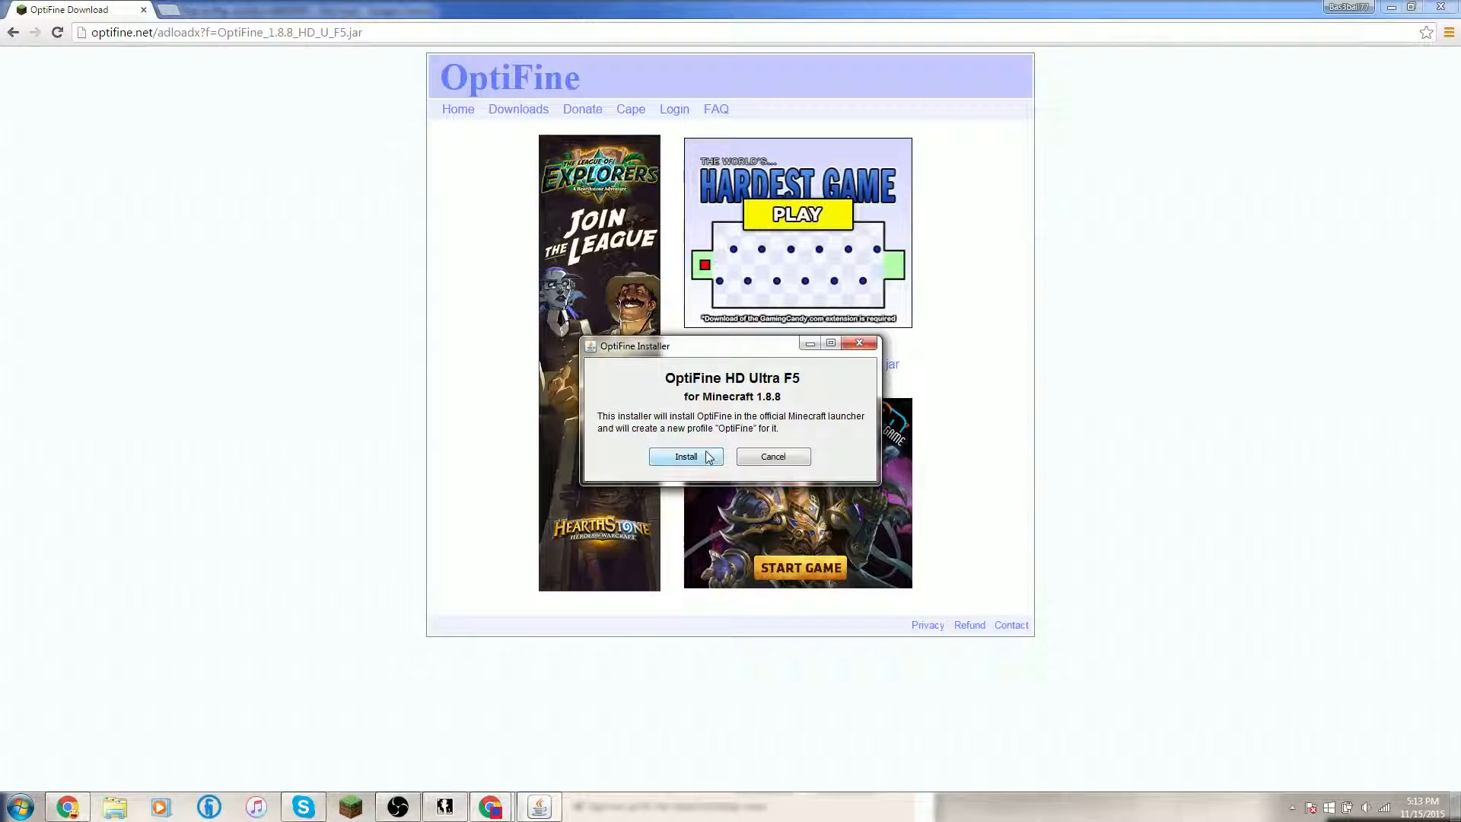
left_click(685, 456)
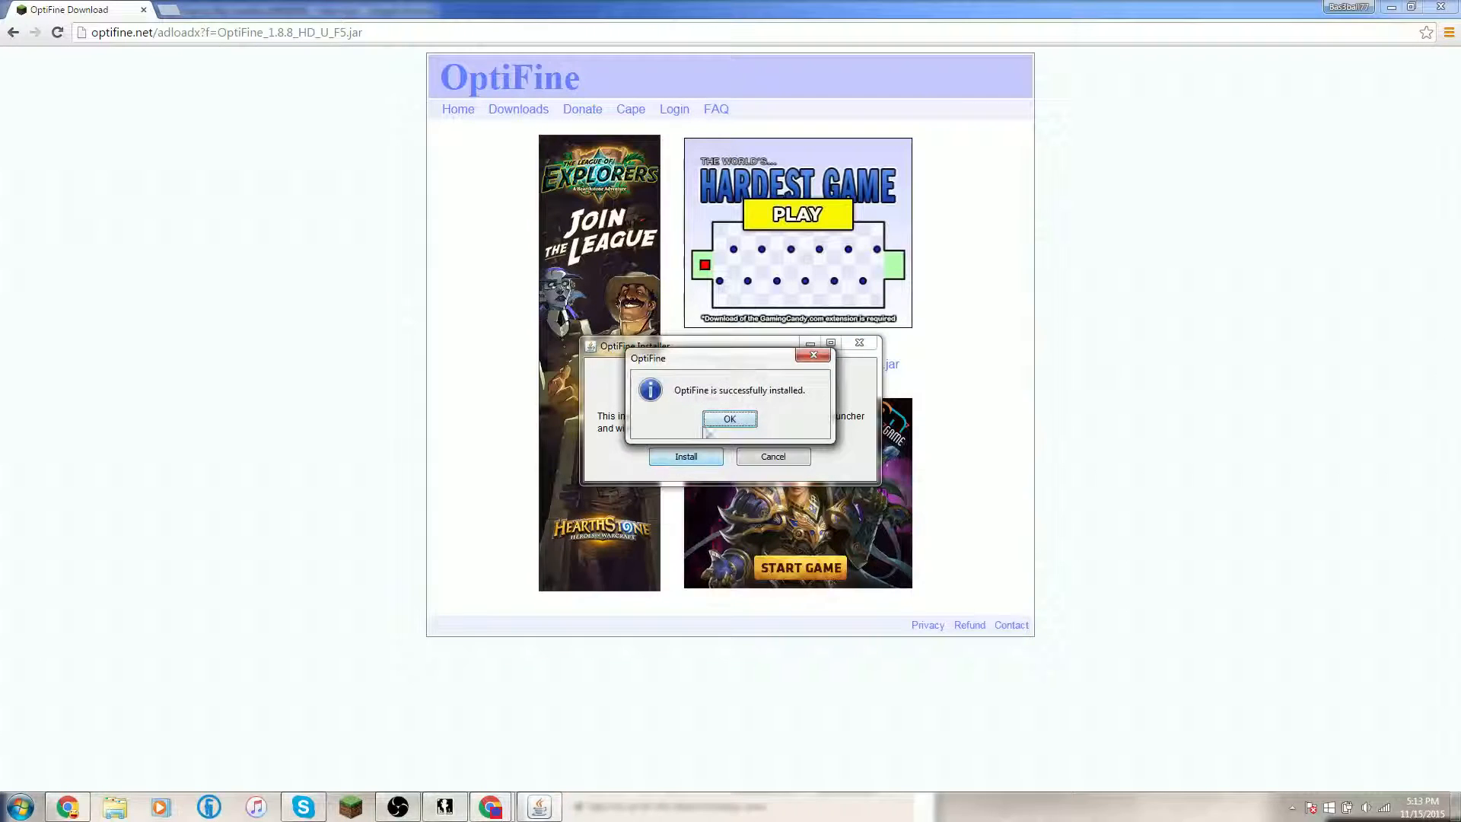
left_click(729, 419)
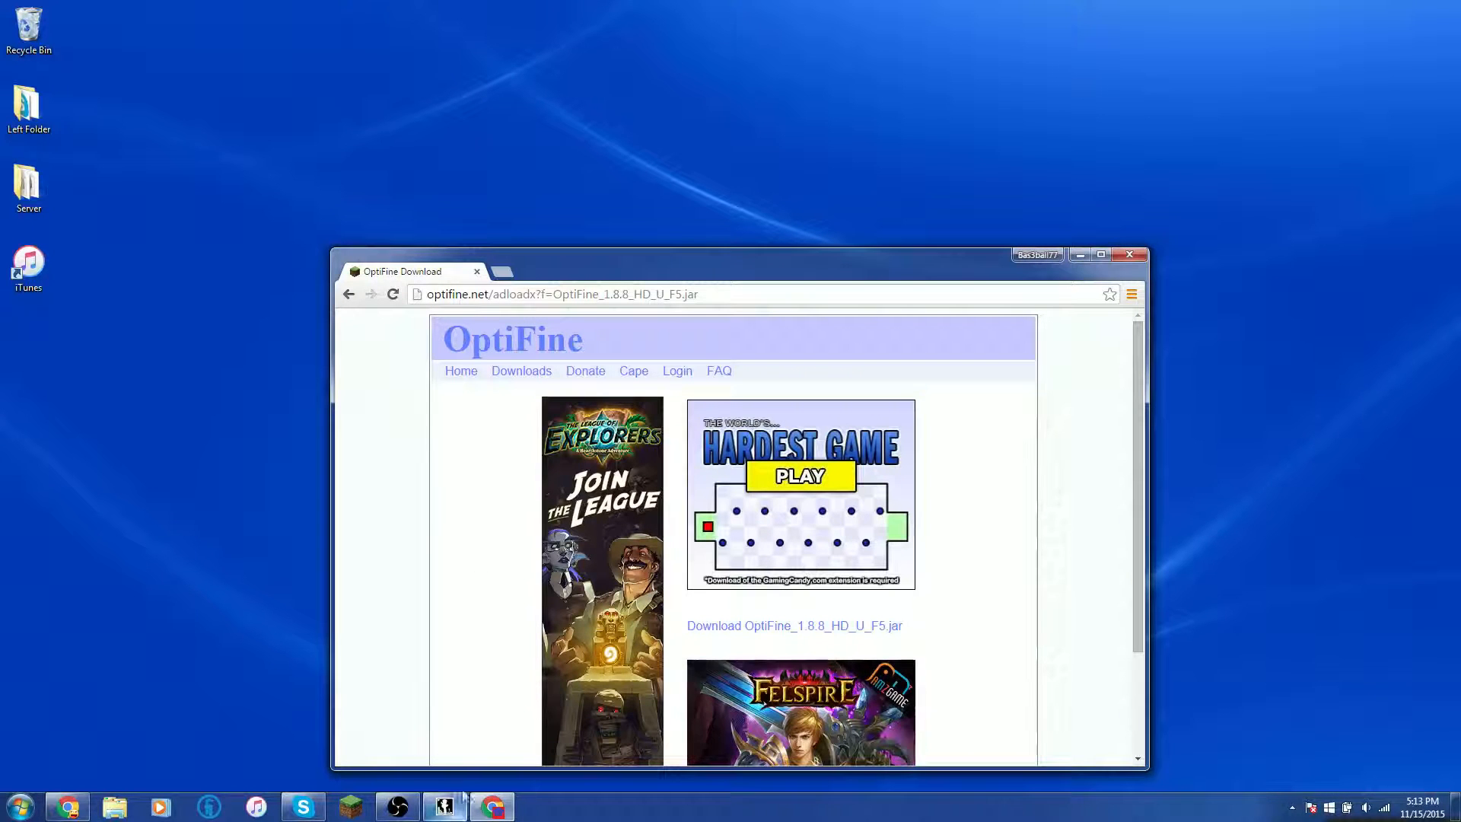
- Bring the OBS recording window to the front from the taskbar
left_click(394, 805)
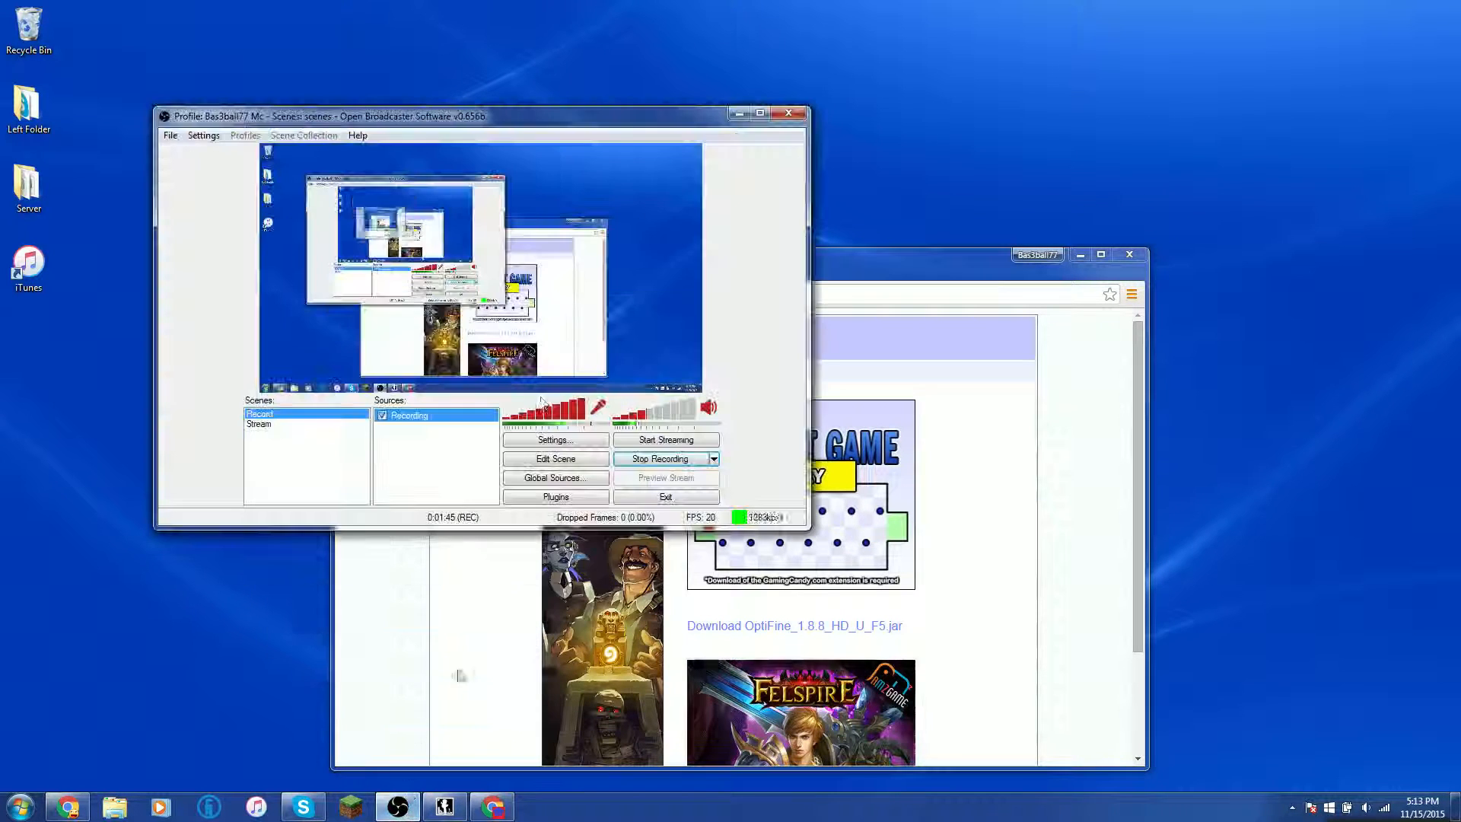